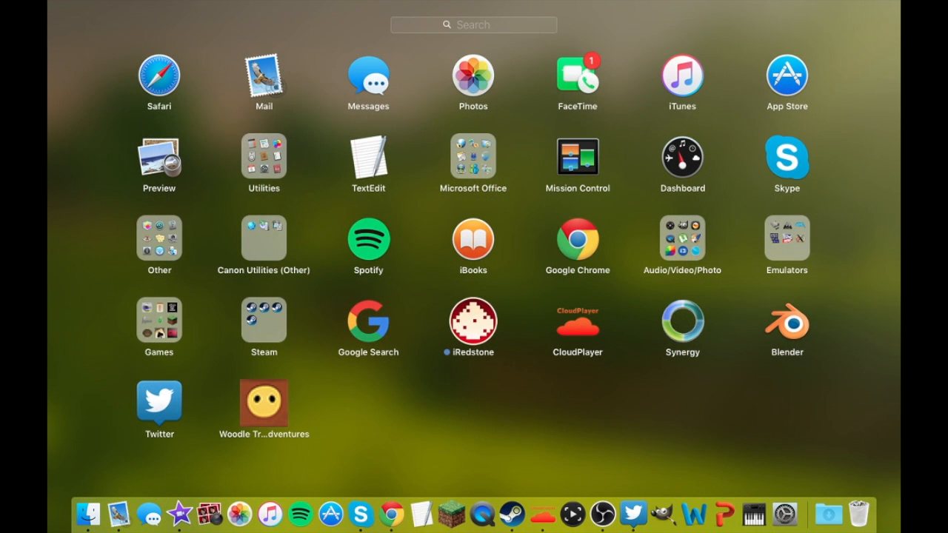
mouse_move(333, 441)
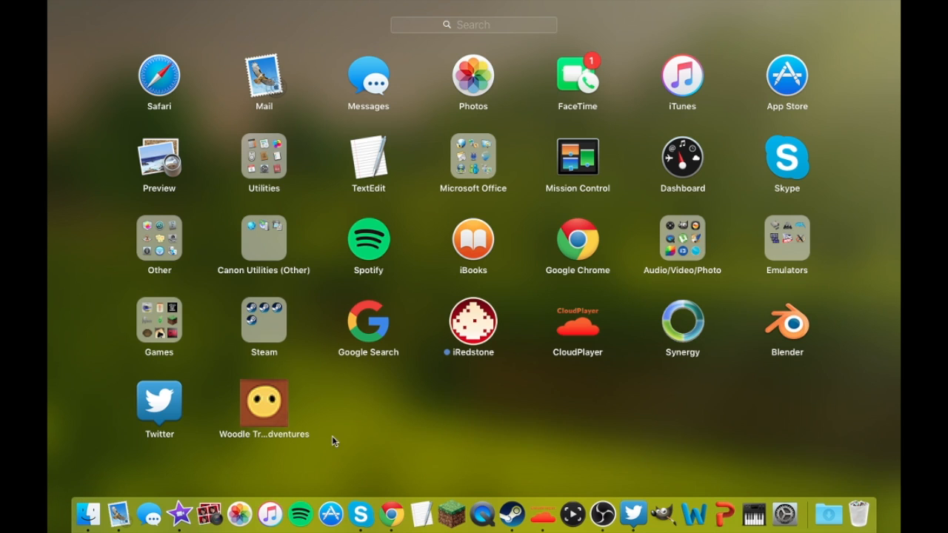
mouse_move(258, 406)
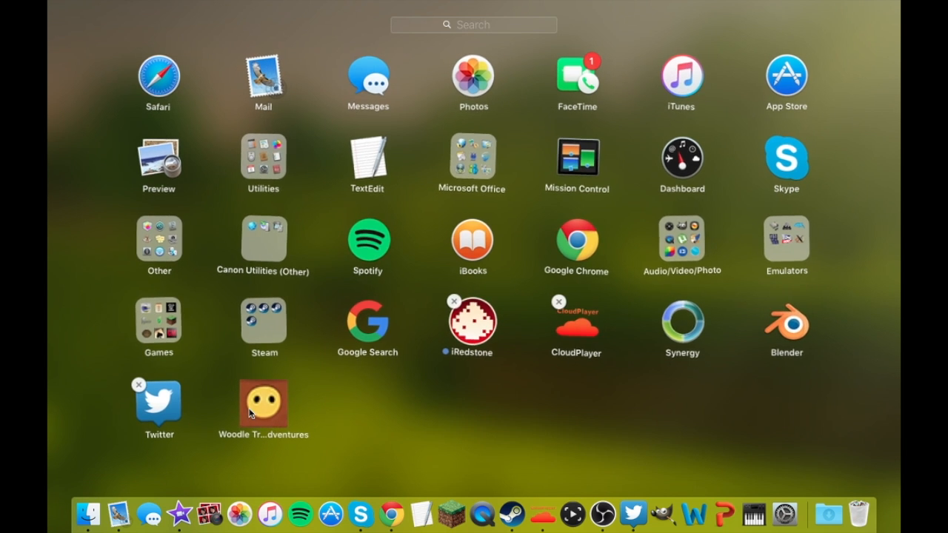
mouse_move(274, 390)
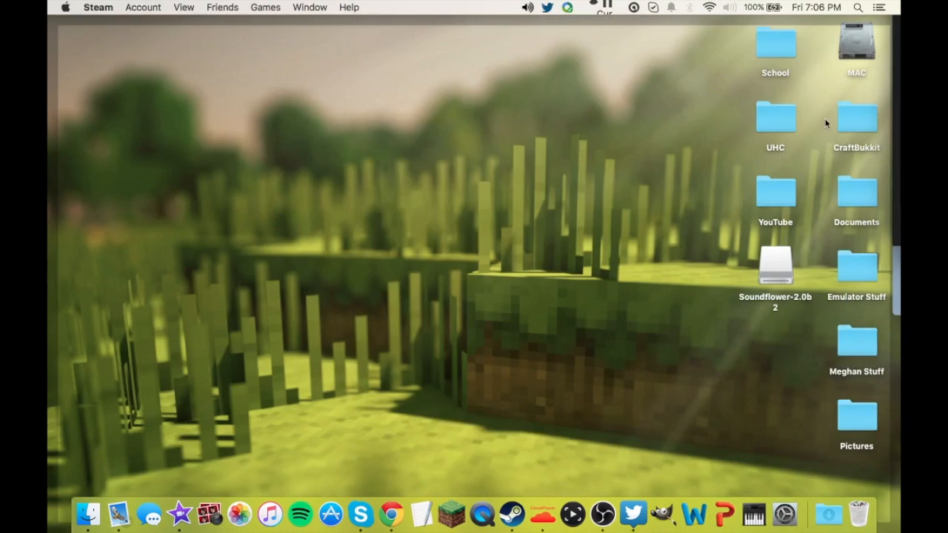
Step: Open the Applications folder on the MAC drive to locate Woodle Tree Adventures
double_click(857, 44)
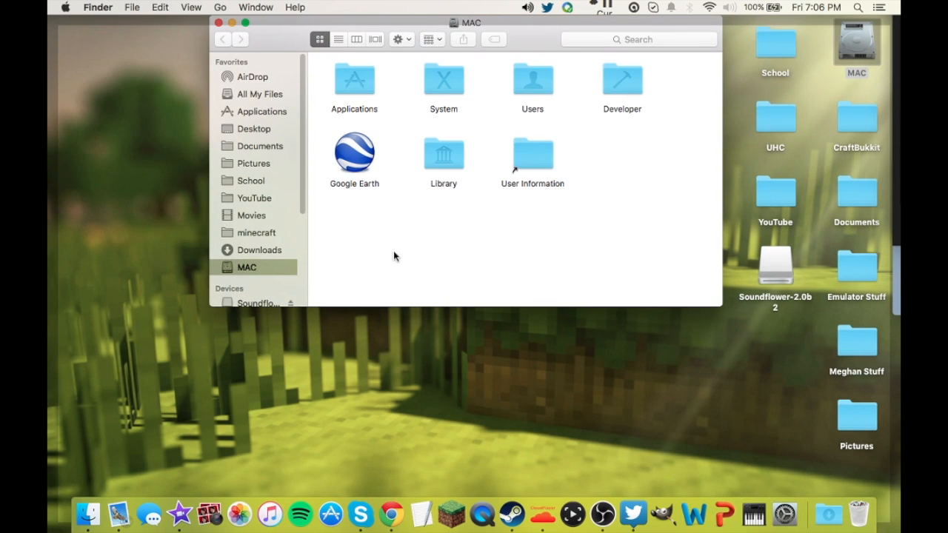
double_click(533, 79)
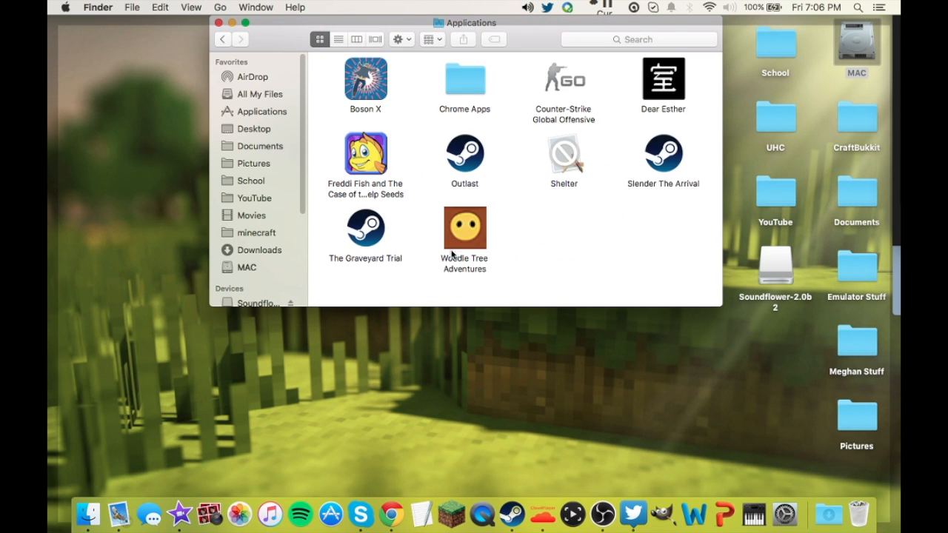
mouse_move(522, 211)
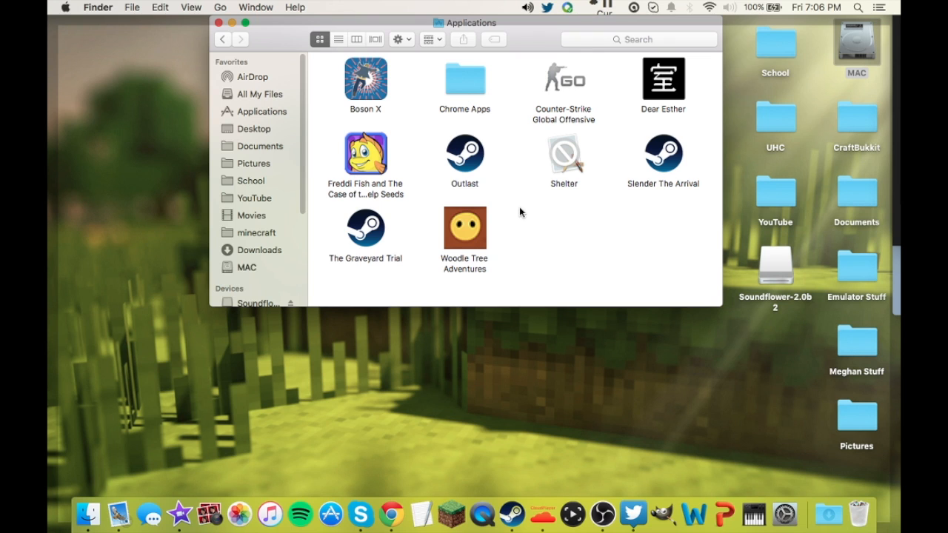
mouse_move(526, 178)
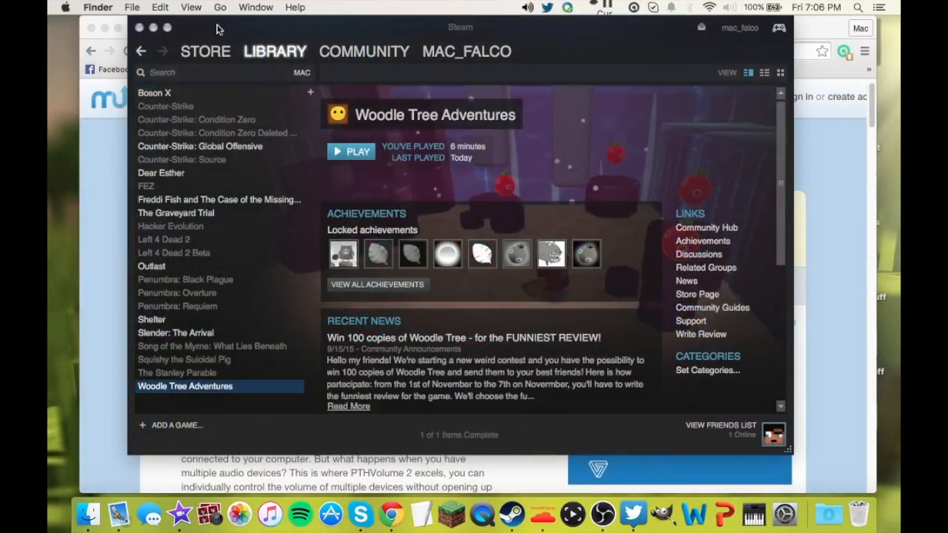
mouse_move(328, 252)
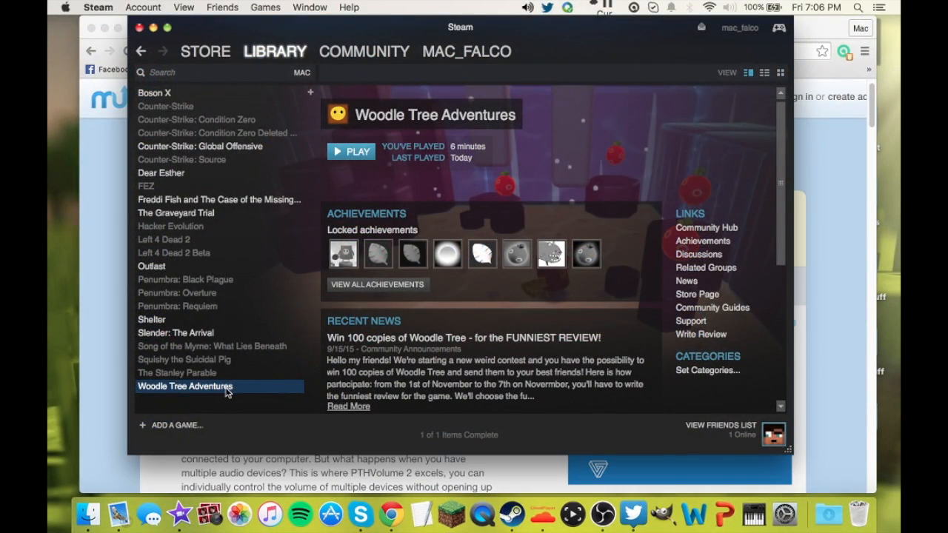
Step: Delete Woodle Tree Adventures' local content from the Steam Library, so Install replaces Play
right_click(185, 386)
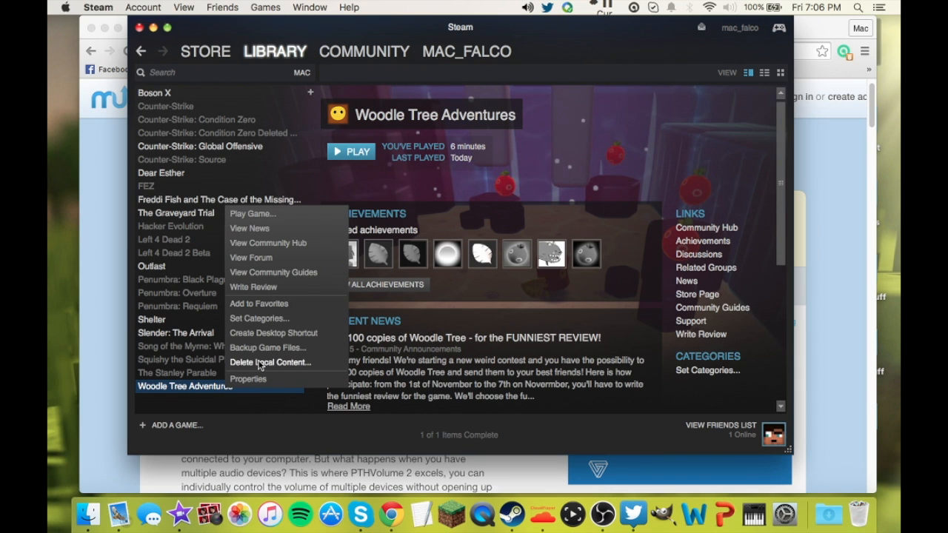
left_click(270, 362)
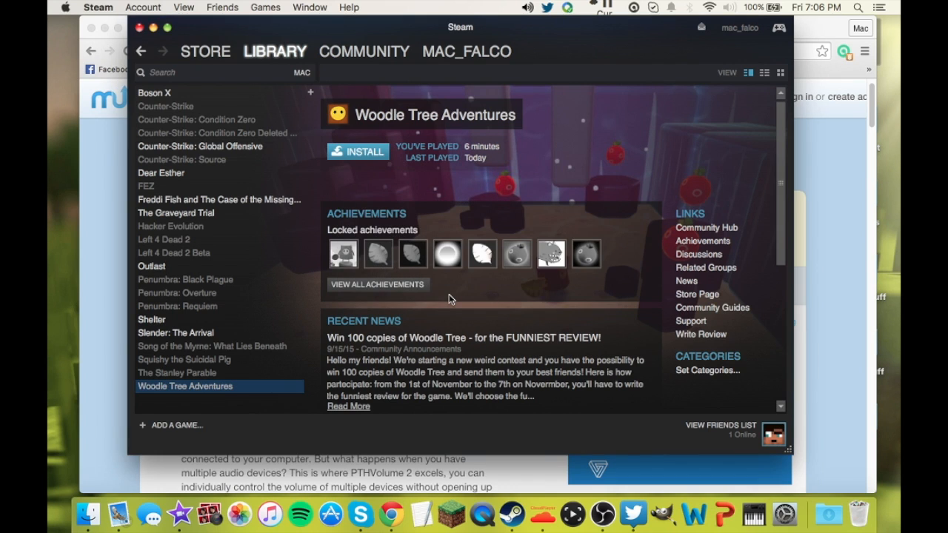